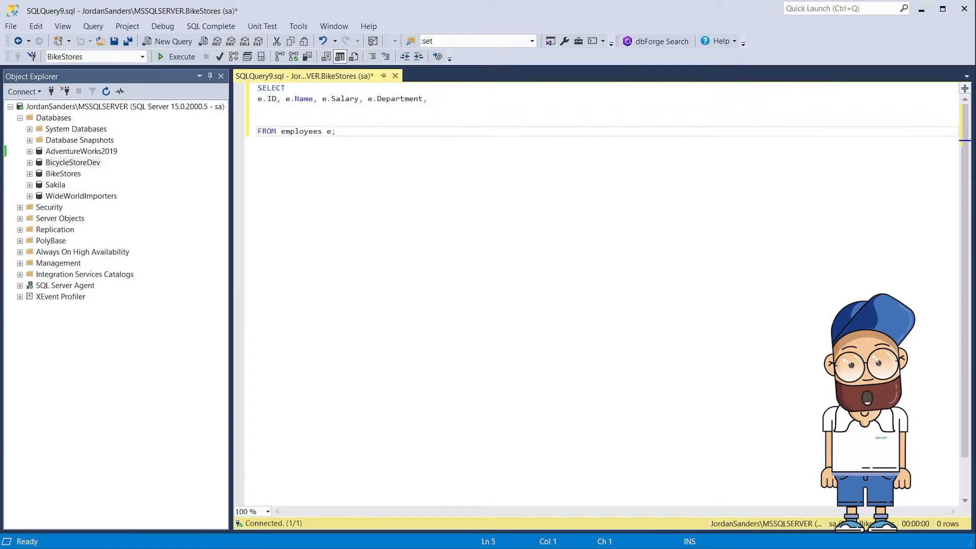
Add department CASE expressions returning BonusPersent (e.g. '10%') and BonusAmount as Salary/100*CASE
{"action": "type", "text": "CASE"}
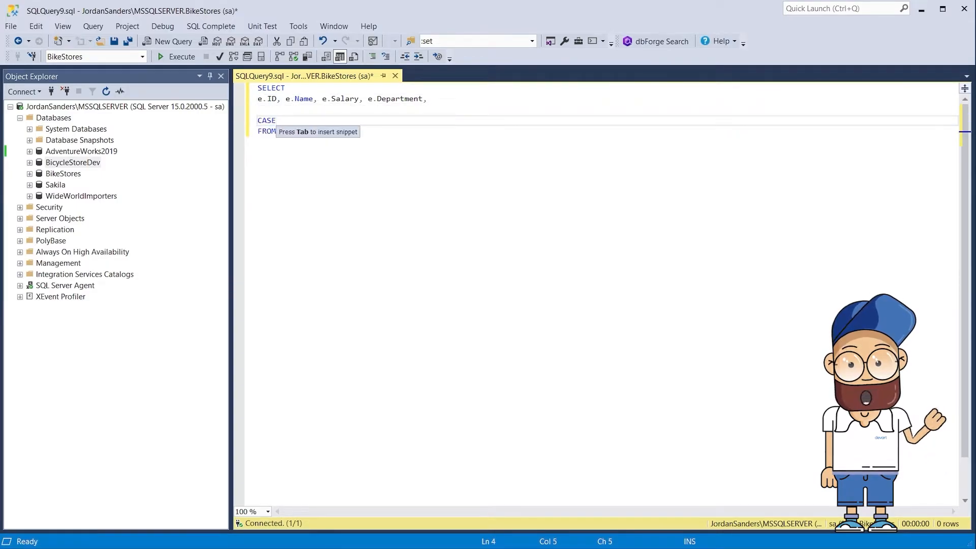
{"action": "key", "text": "tab"}
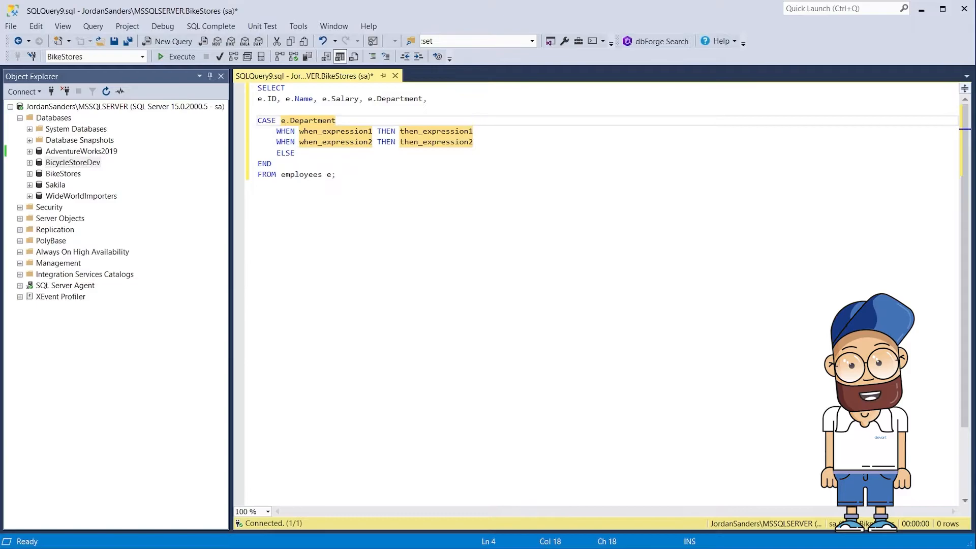
{"action": "type", "text": "2 THEN '10%'"}
{"action": "left_click", "coordinate": [606, 153]}
{"action": "type", "text": " '5%"}
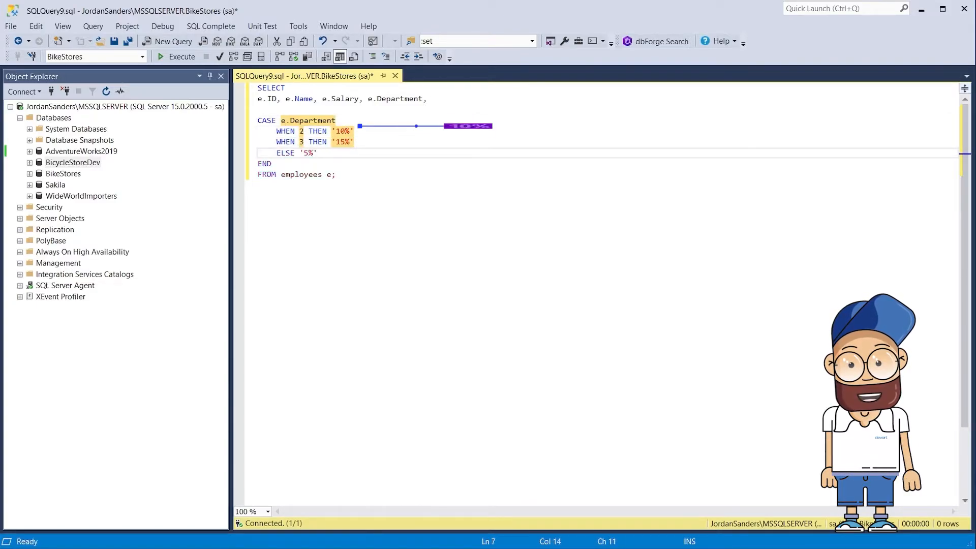
{"action": "type", "text": "BonusPersent,"}
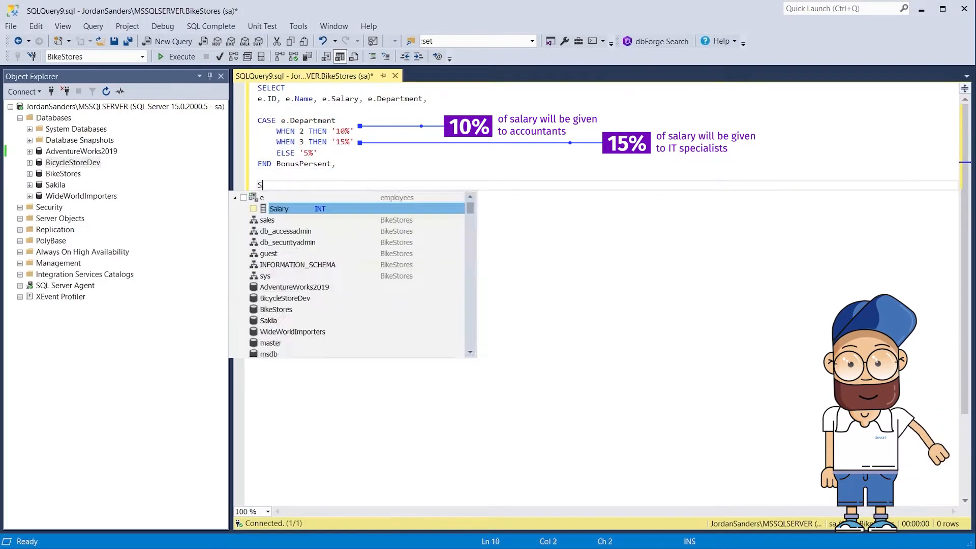
{"action": "type", "text": "alary/100*"}
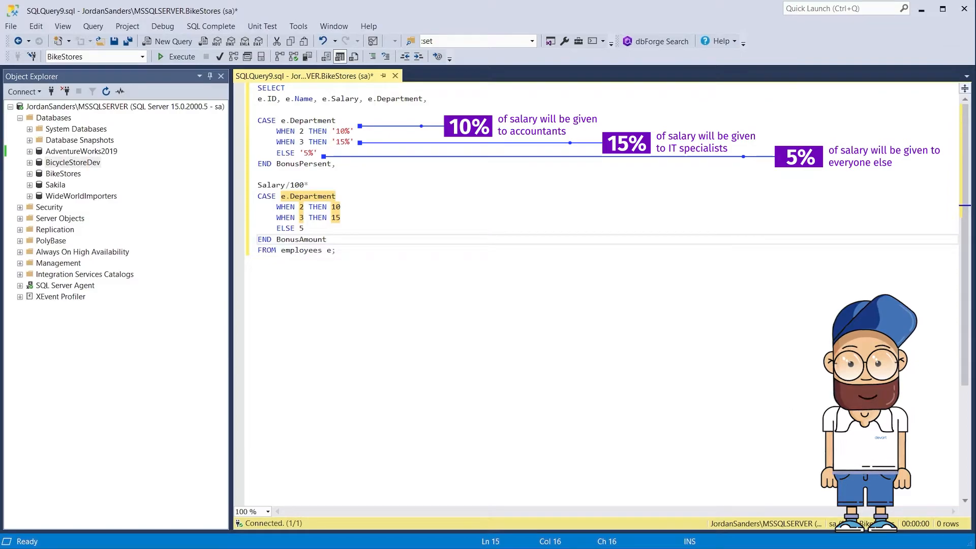
Run the bonus query to list six employees with BonusPersent and BonusAmount
{"action": "key", "text": "f5"}
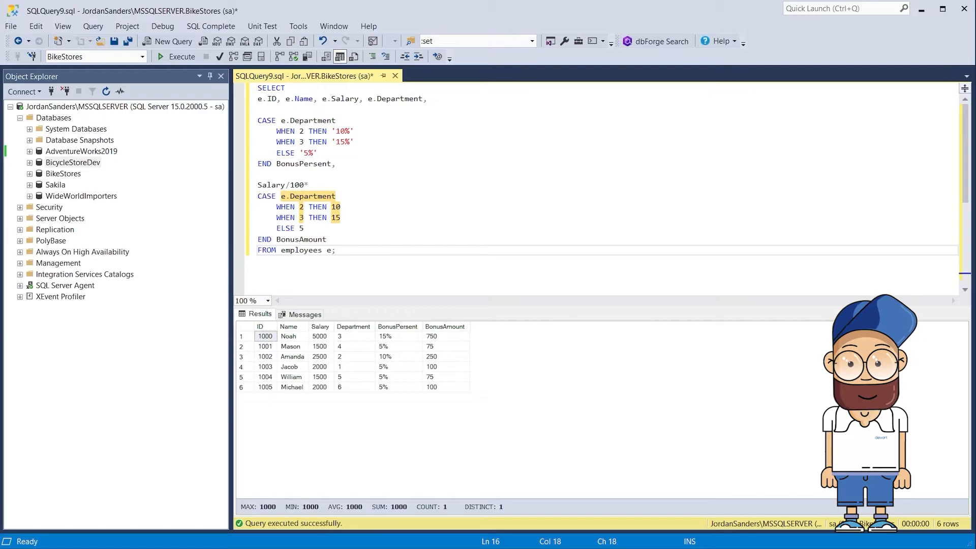
Write SalaryTypeWithELSE and SalaryTypeWithoutELSE searched CASE columns for salary ranges, then run the query
{"action": "left_click", "coordinate": [167, 41]}
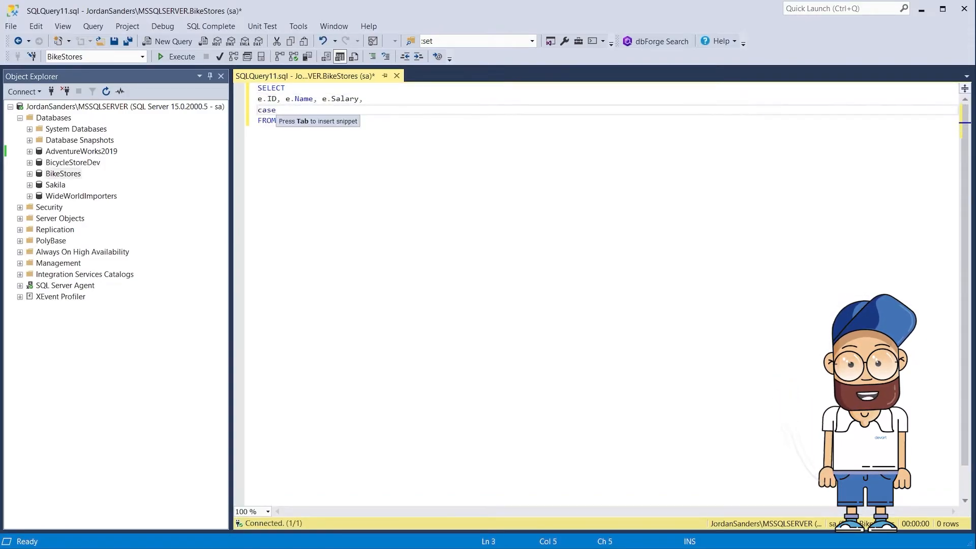
{"action": "key", "text": "Tab"}
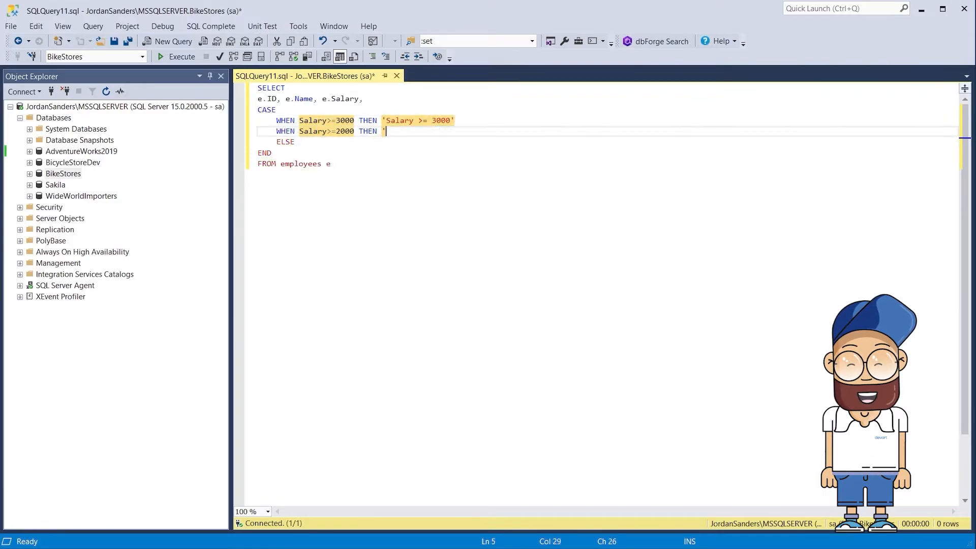
{"action": "type", "text": "2000 <= Salary < 3000'"}
{"action": "left_click", "coordinate": [286, 142]}
{"action": "type", "text": " 'Salary < 2000"}
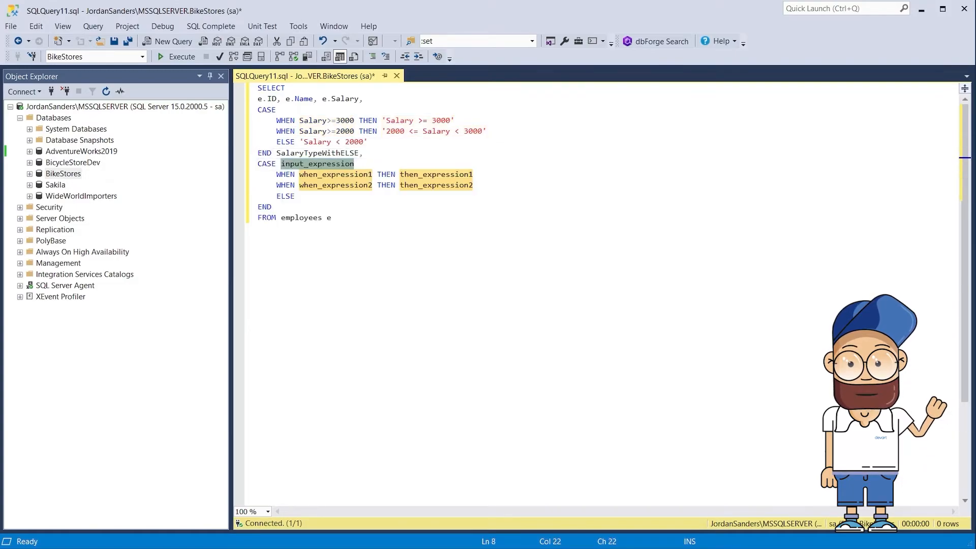
{"action": "type", "text": "Salary>=3000 THEN 'Salary >= 3000'"}
{"action": "left_click", "coordinate": [608, 206]}
{"action": "type", "text": " SalaryTypeWithoutELSE"}
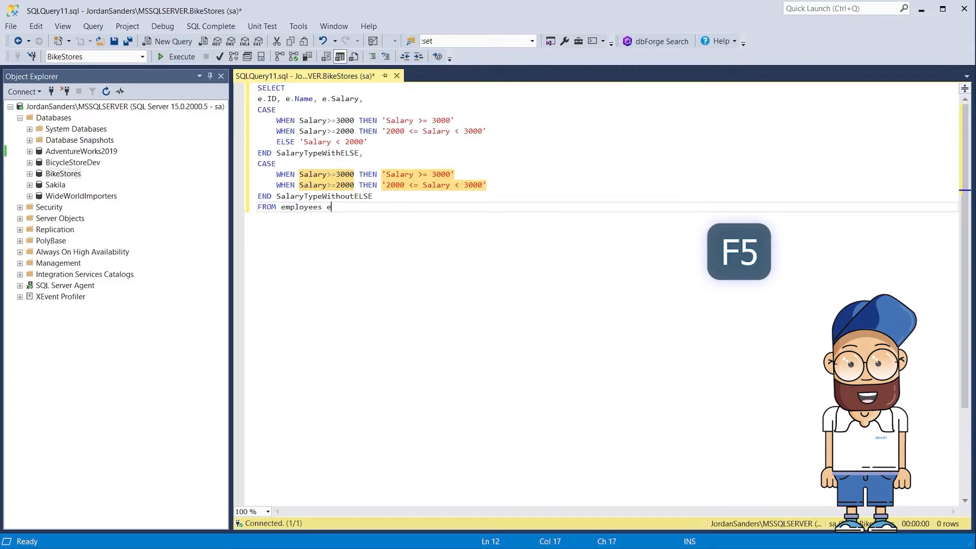
{"action": "key", "text": "f5"}
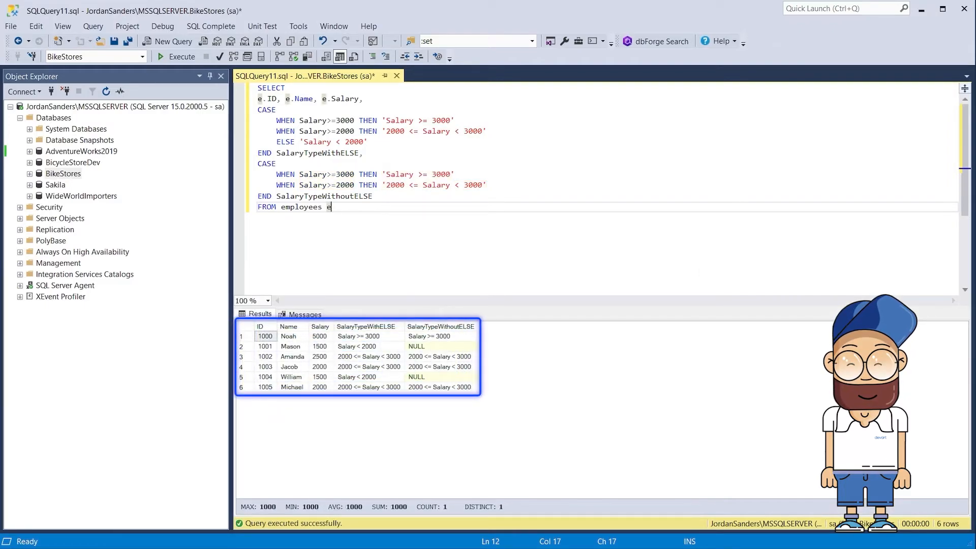